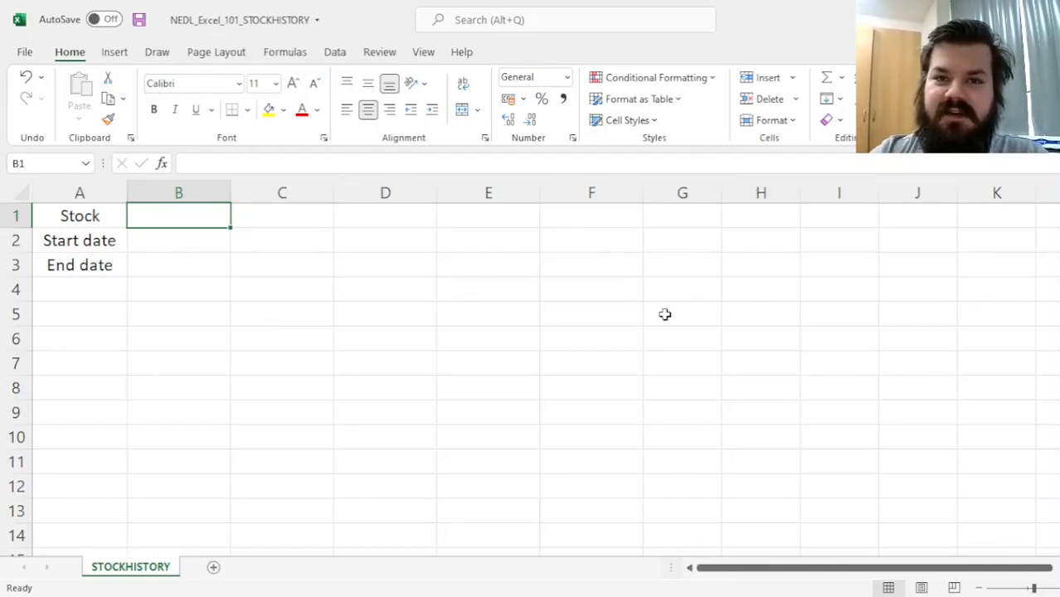
Enter ticker AAPL, start date 31/12/2021 and end date 28/02/2022 in B1:B3.
{"action": "type", "text": "A"}
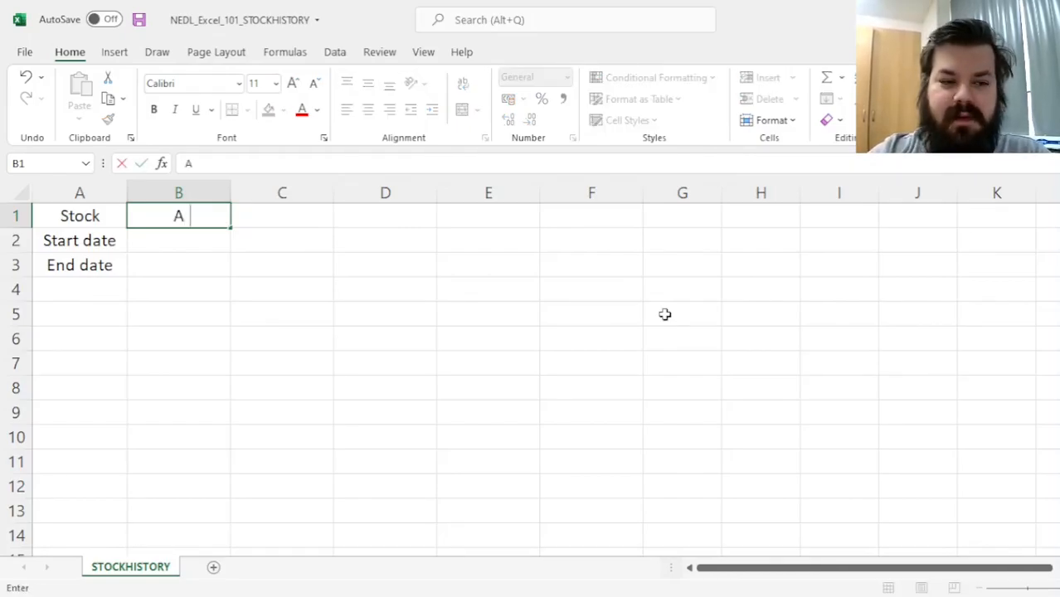
{"action": "type", "text": "APL"}
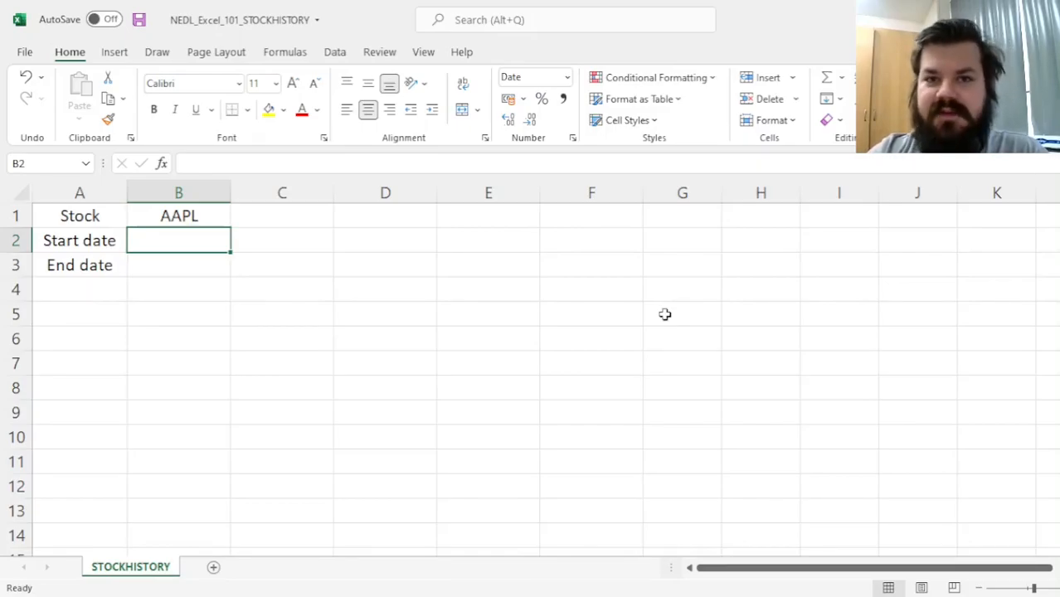
{"action": "type", "text": "31/12/2021"}
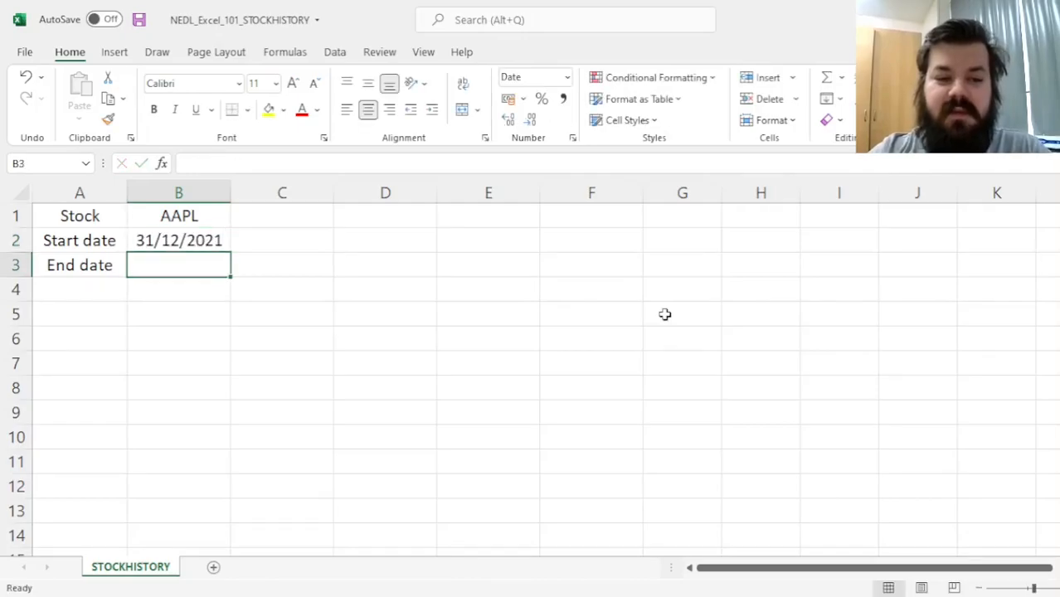
{"action": "type", "text": "28/02/2022"}
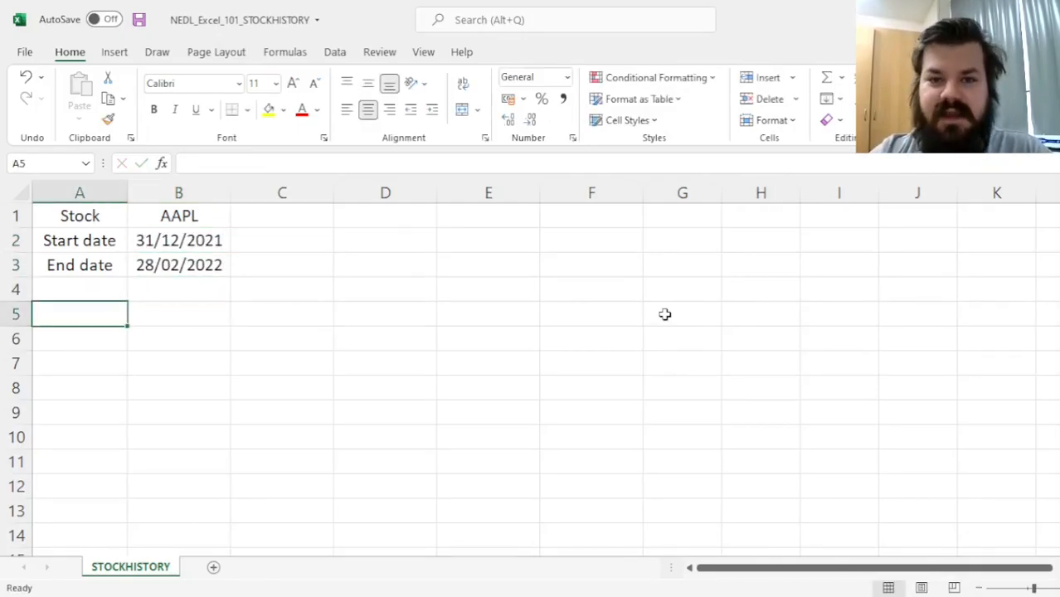
{"action": "type", "text": "="}
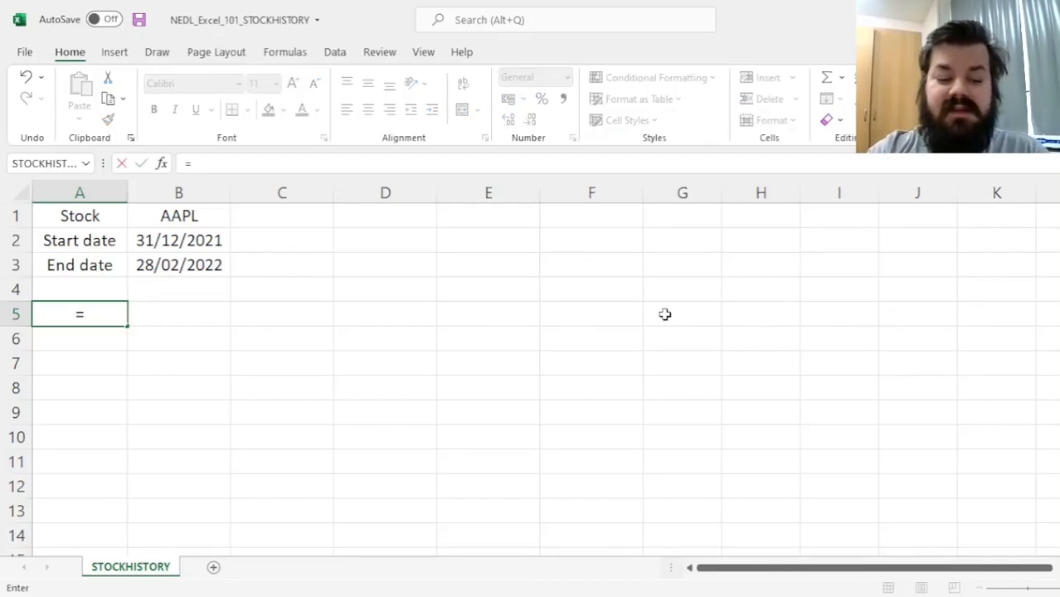
Begin =STOCKHISTORY( in A5 referencing the ticker B1 and start date B2.
{"action": "type", "text": "STOCKHISTORY("}
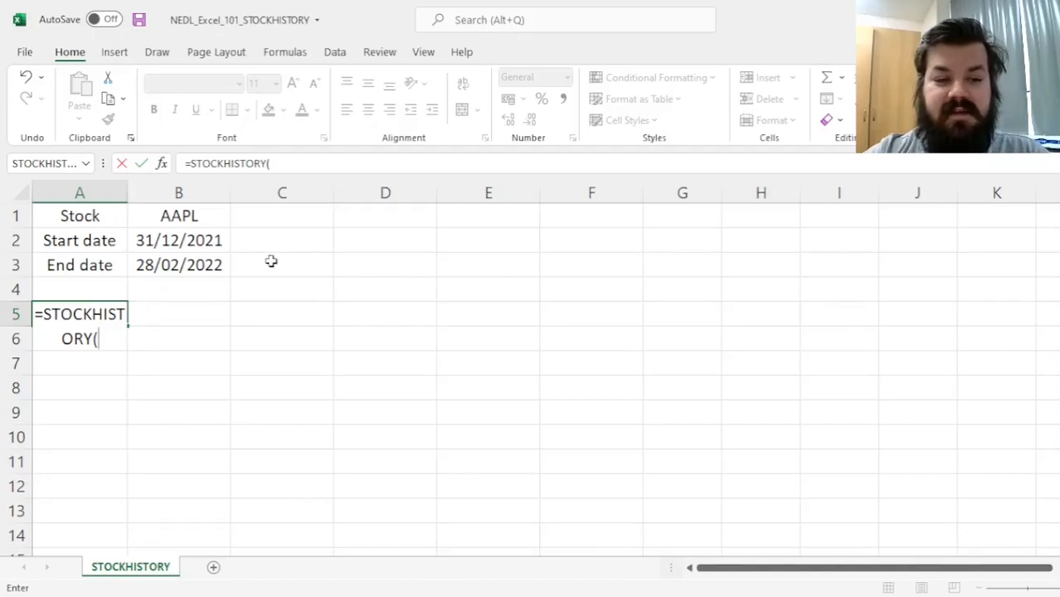
{"action": "left_click", "coordinate": [178, 216]}
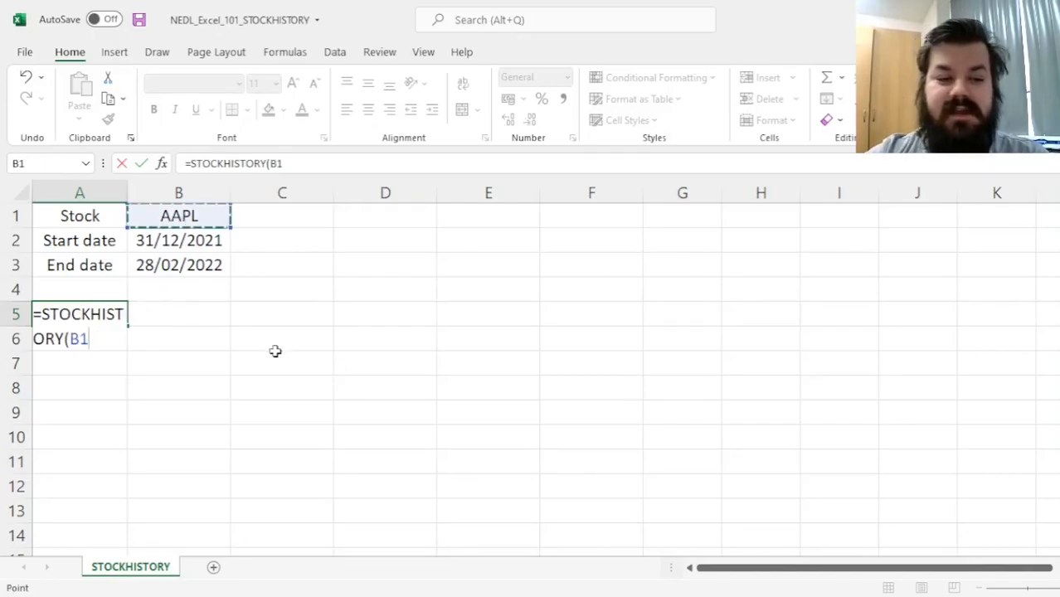
{"action": "left_click", "coordinate": [178, 240]}
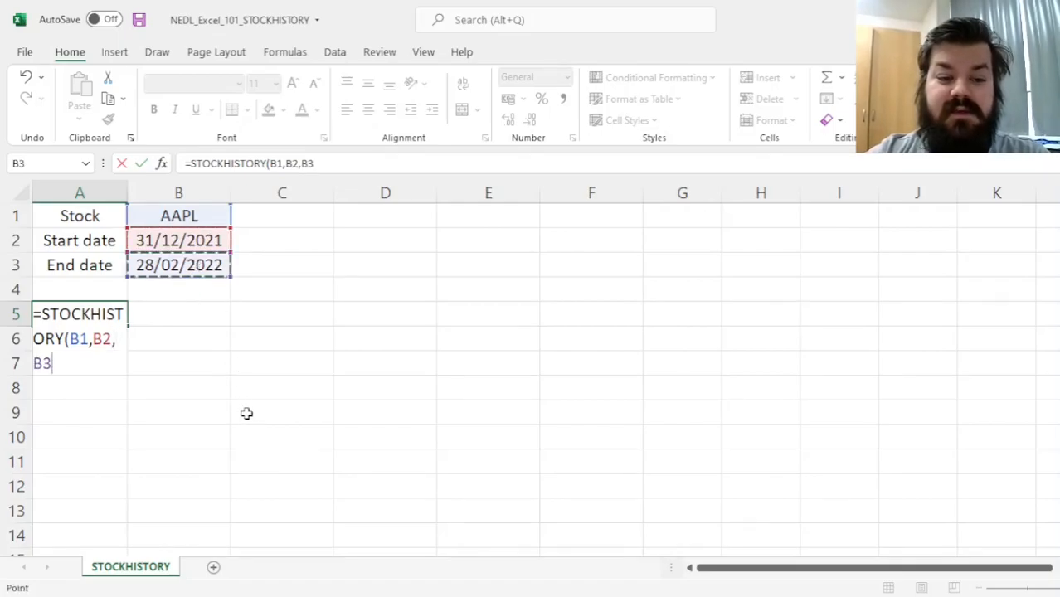
{"action": "type", "text": ","}
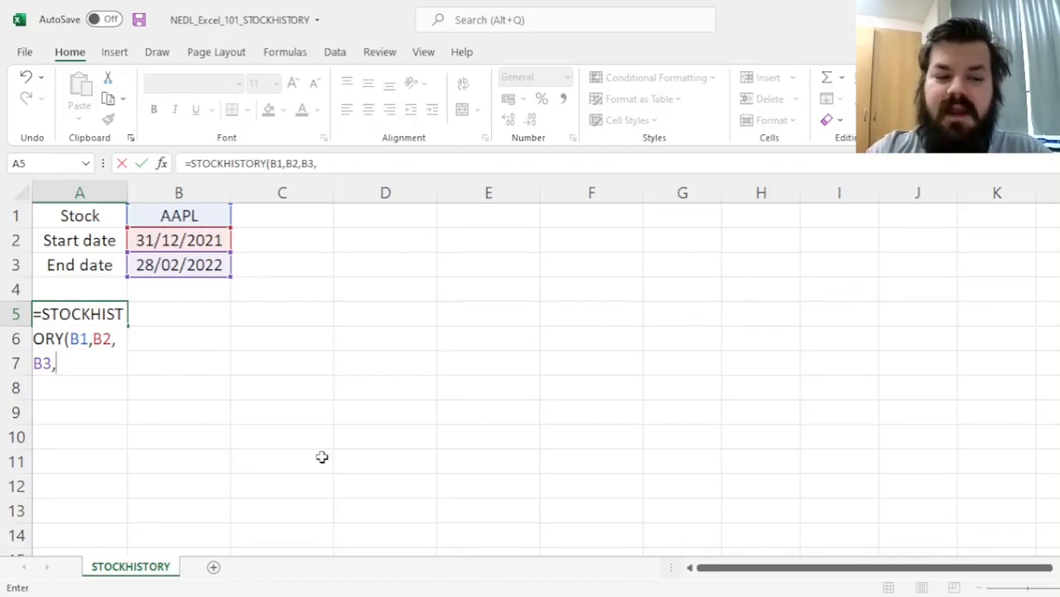
Add arguments 0,1,0,1,2,3,4 and close the STOCKHISTORY formula.
{"action": "type", "text": "0,"}
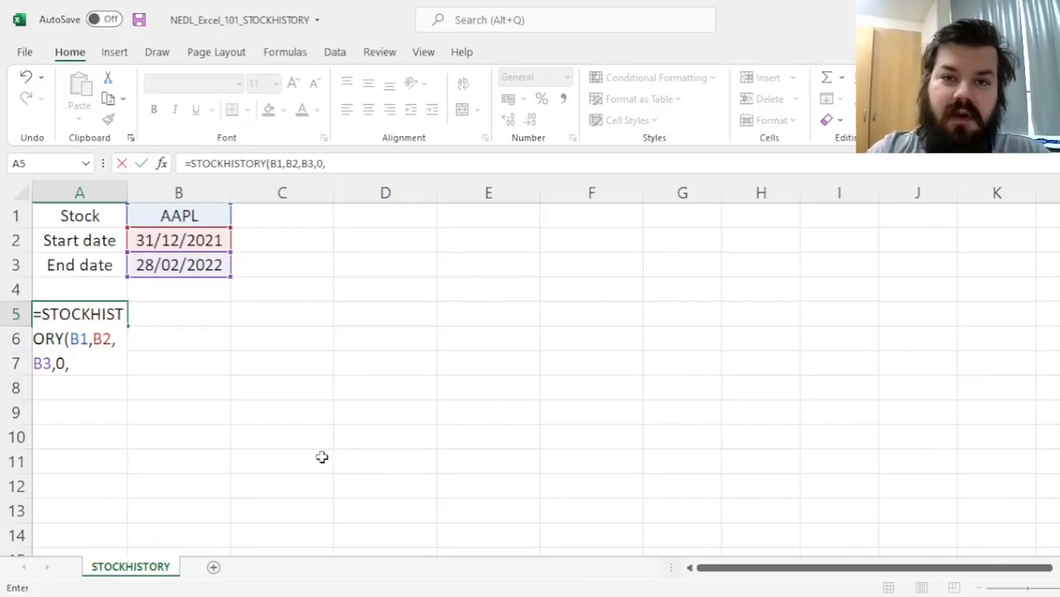
{"action": "type", "text": "1"}
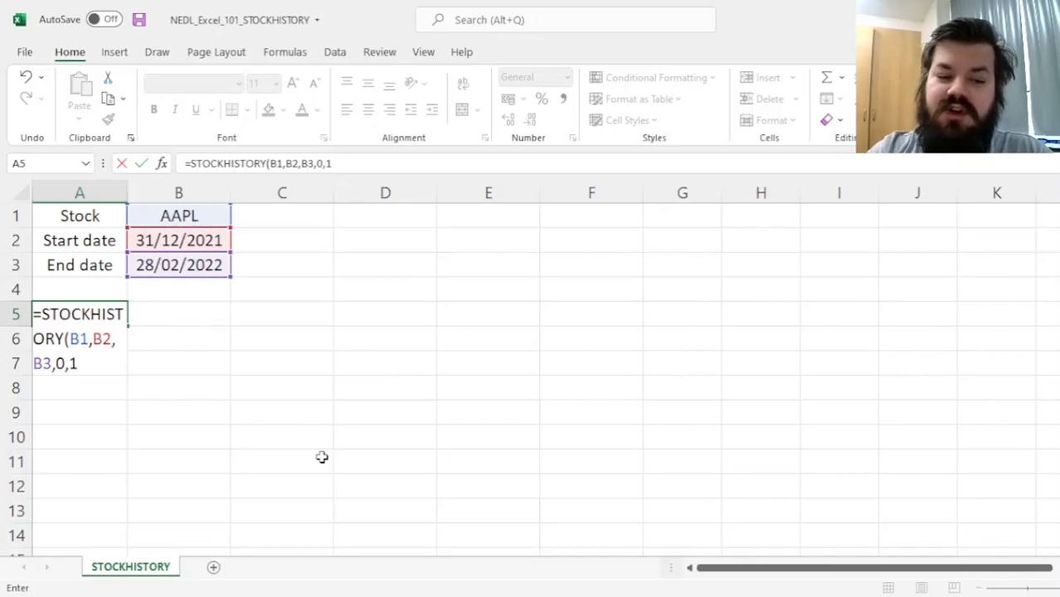
{"action": "type", "text": ","}
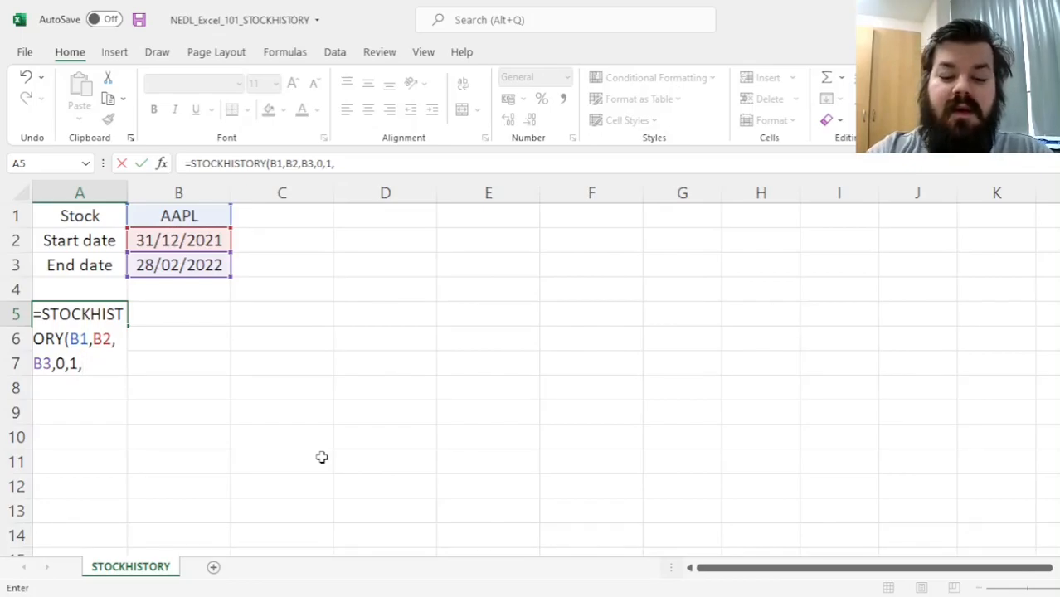
{"action": "type", "text": "0,1"}
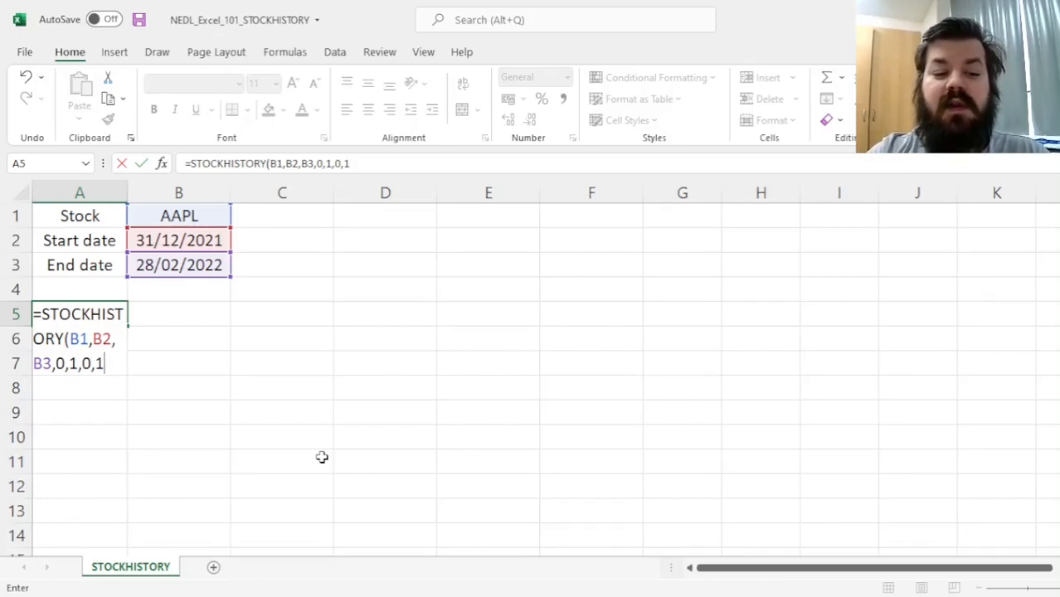
{"action": "type", "text": "2"}
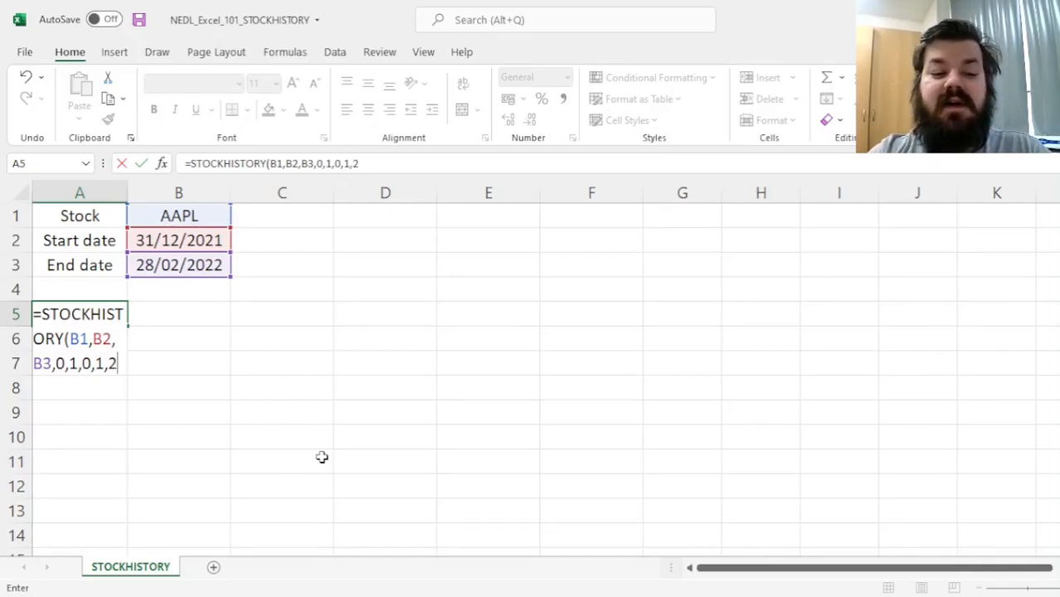
{"action": "type", "text": ",3,4"}
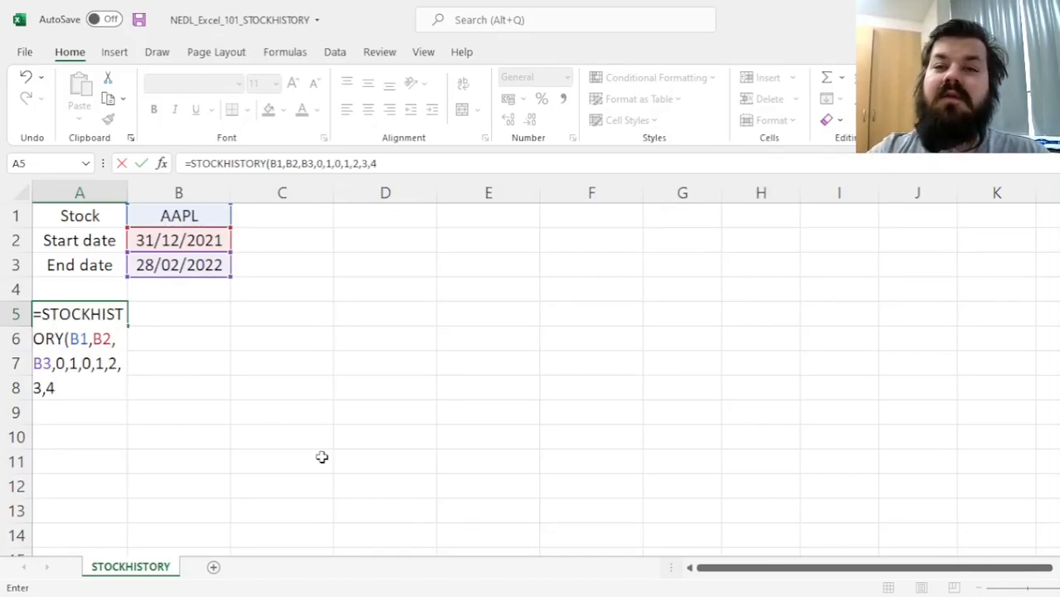
{"action": "type", "text": ")"}
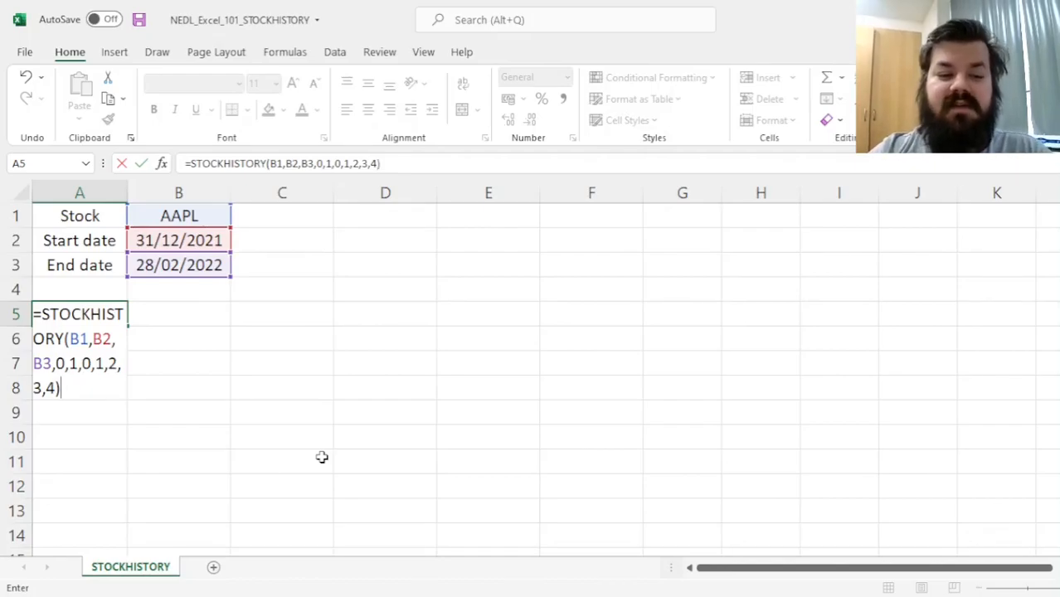
Commit the formula to fetch AAPL daily prices, then reselect A5.
{"action": "key", "text": "enter"}
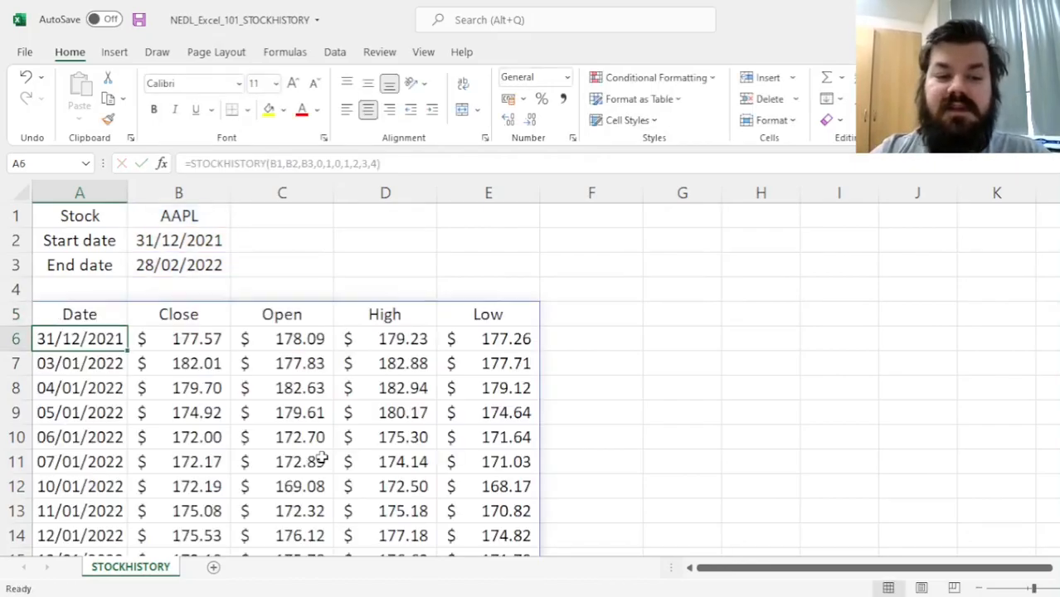
{"action": "left_click", "coordinate": [80, 313]}
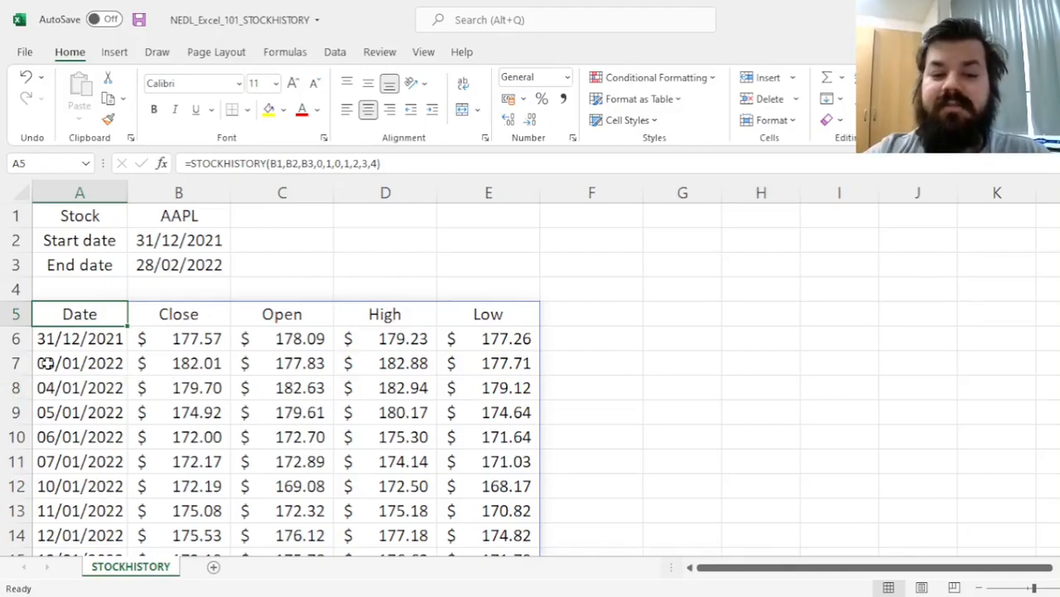
{"action": "mouse_move", "coordinate": [152, 386]}
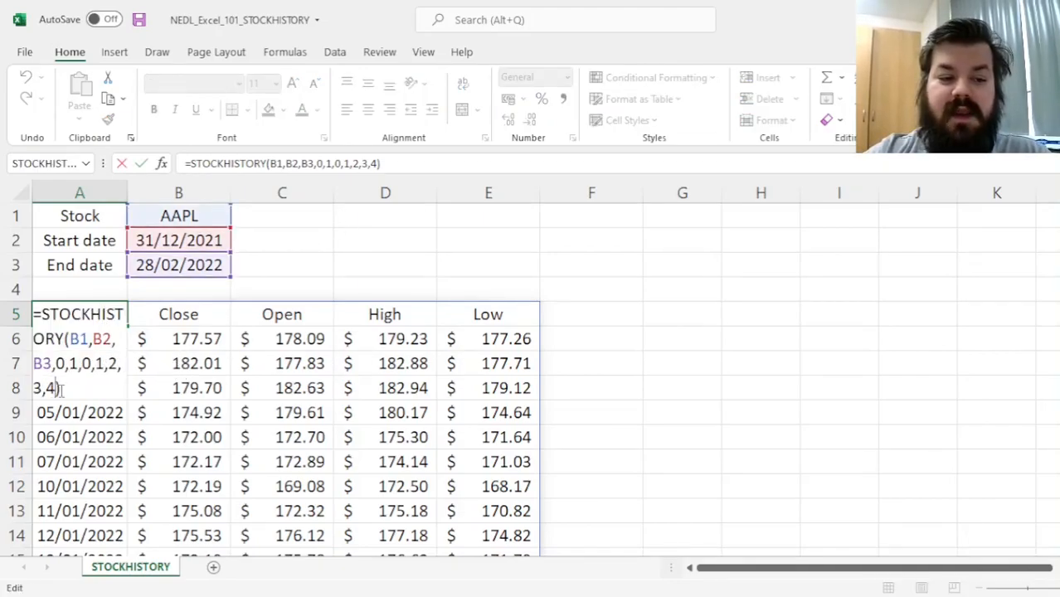
Append ,5 to add a Volume column and apply the weekly interval.
{"action": "type", "text": ",5"}
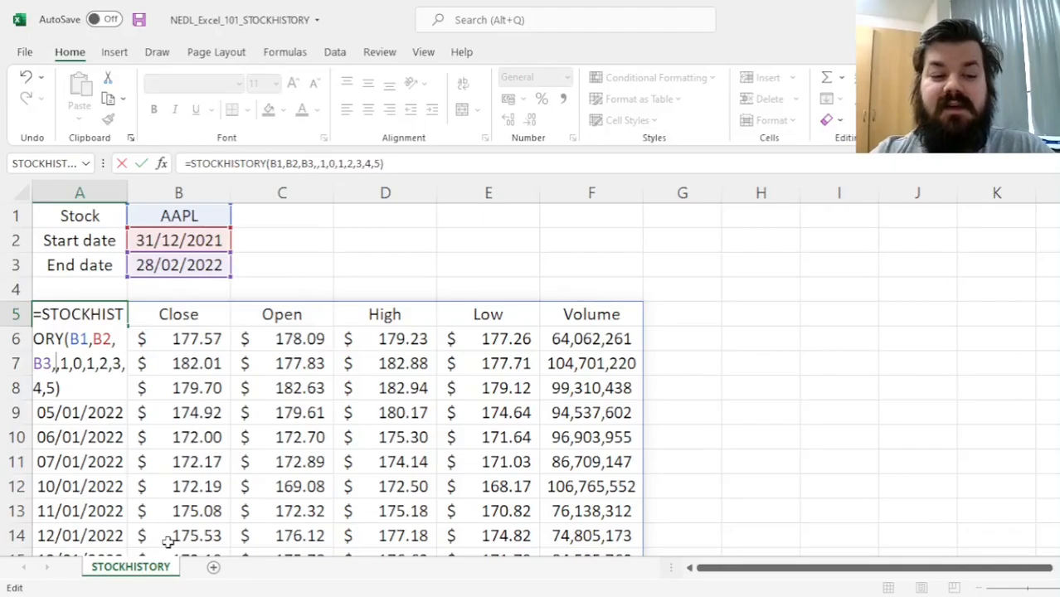
{"action": "type", "text": "1"}
{"action": "key", "text": "Enter"}
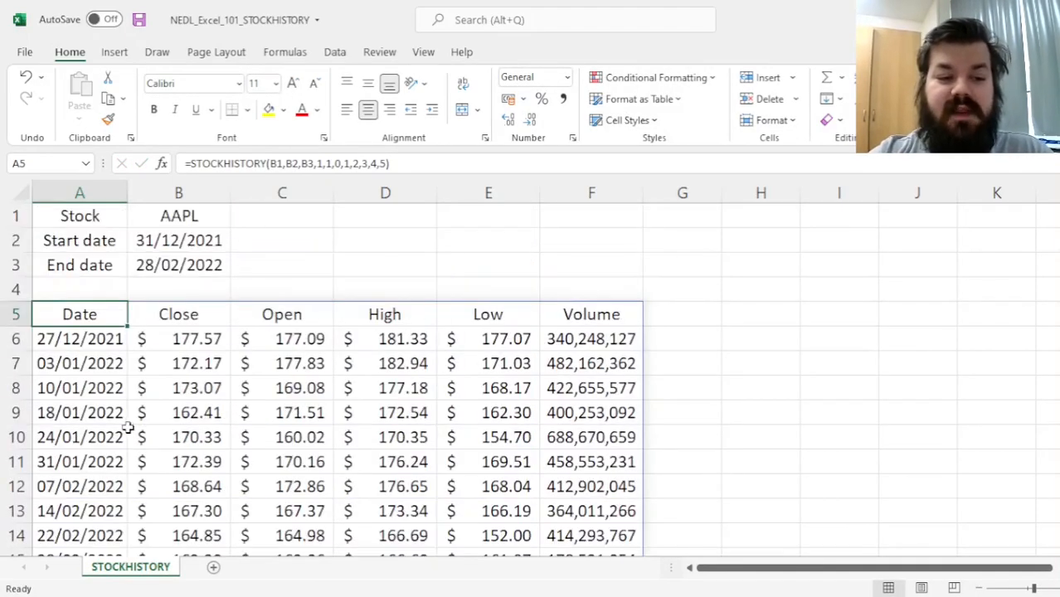
{"action": "left_click", "coordinate": [178, 216]}
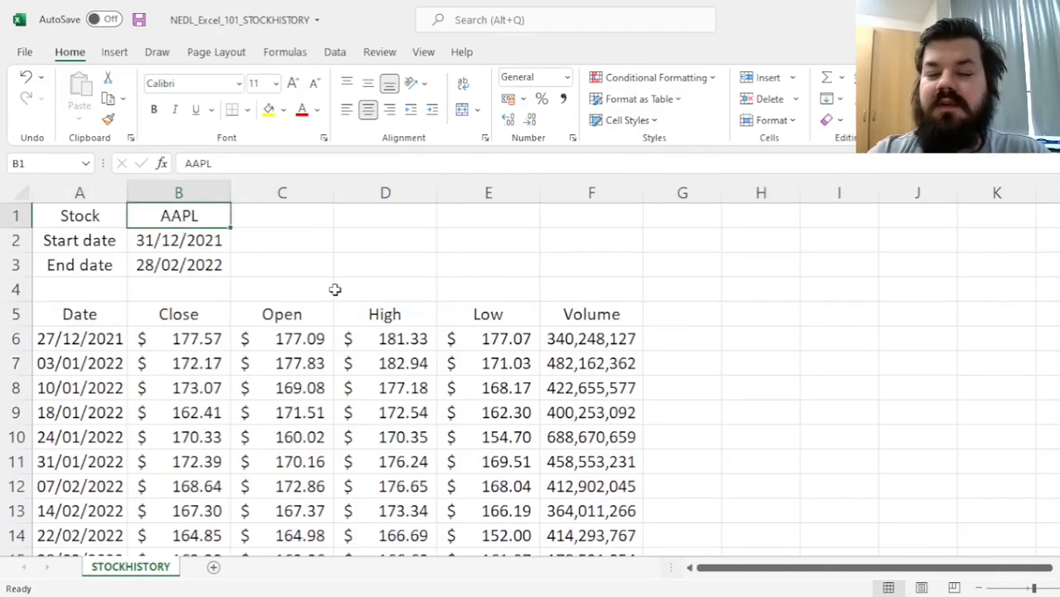
{"action": "left_click", "coordinate": [282, 216]}
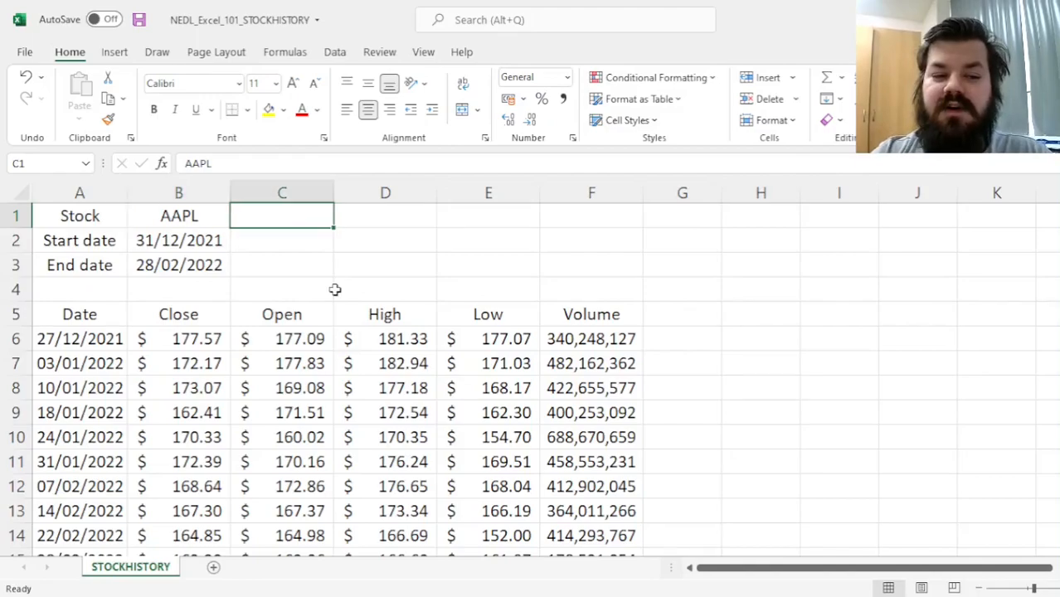
{"action": "left_click", "coordinate": [178, 216]}
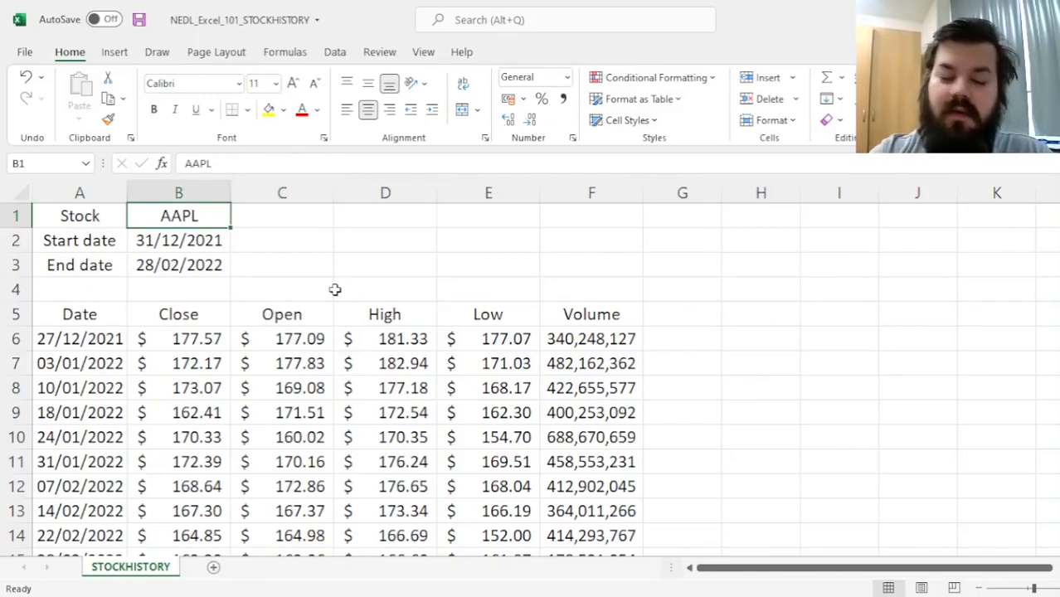
Change the ticker in B1 to WMT, then select the date cells B3 and B2.
{"action": "type", "text": "WMT"}
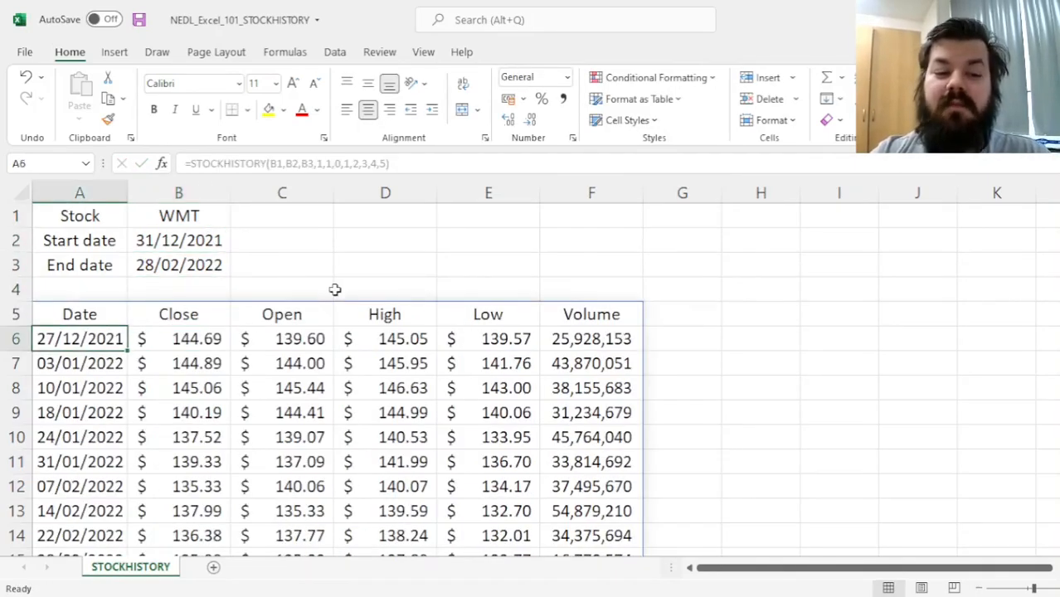
{"action": "left_click", "coordinate": [178, 264]}
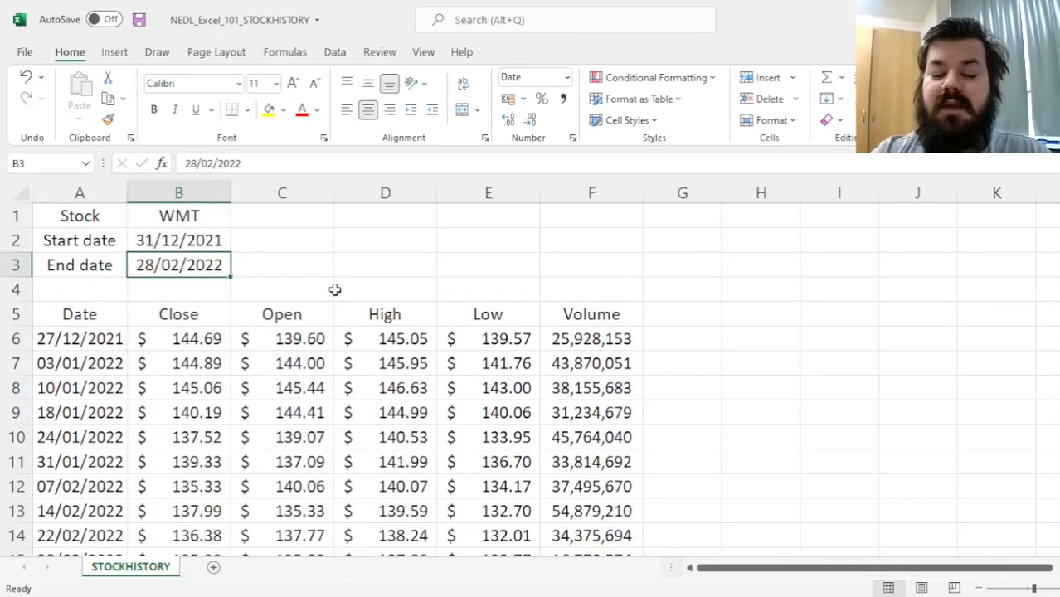
{"action": "left_click", "coordinate": [179, 240]}
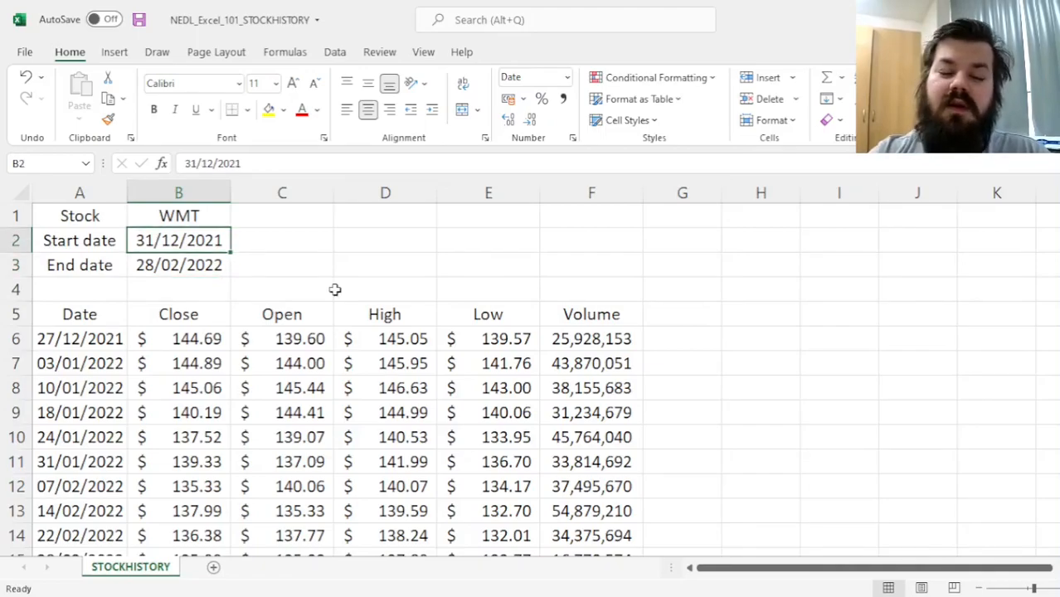
Type the new start date 30/11/202… into B2.
{"action": "type", "text": "3"}
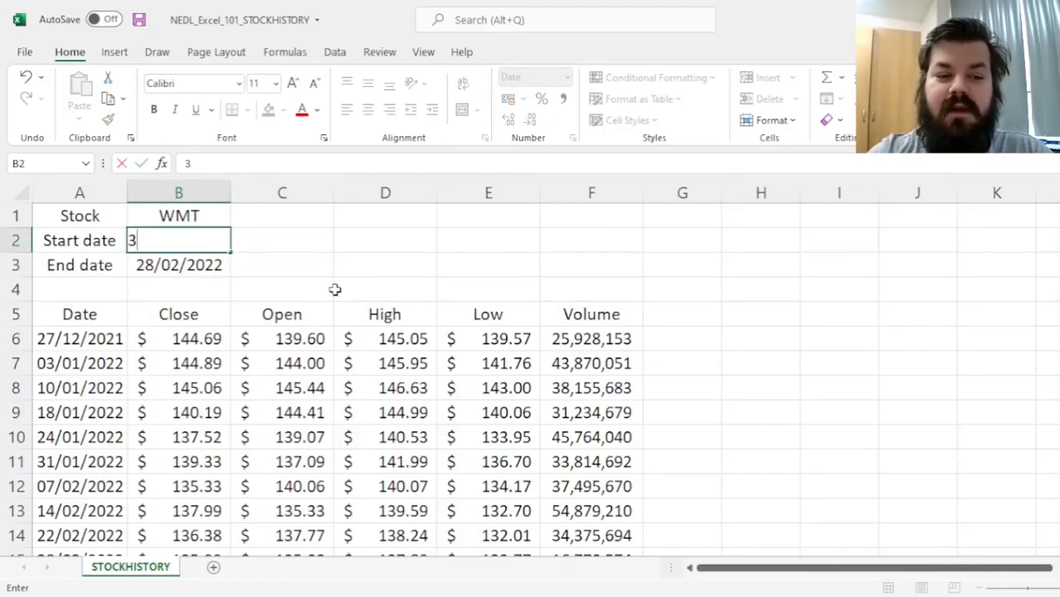
{"action": "type", "text": "0/11/202"}
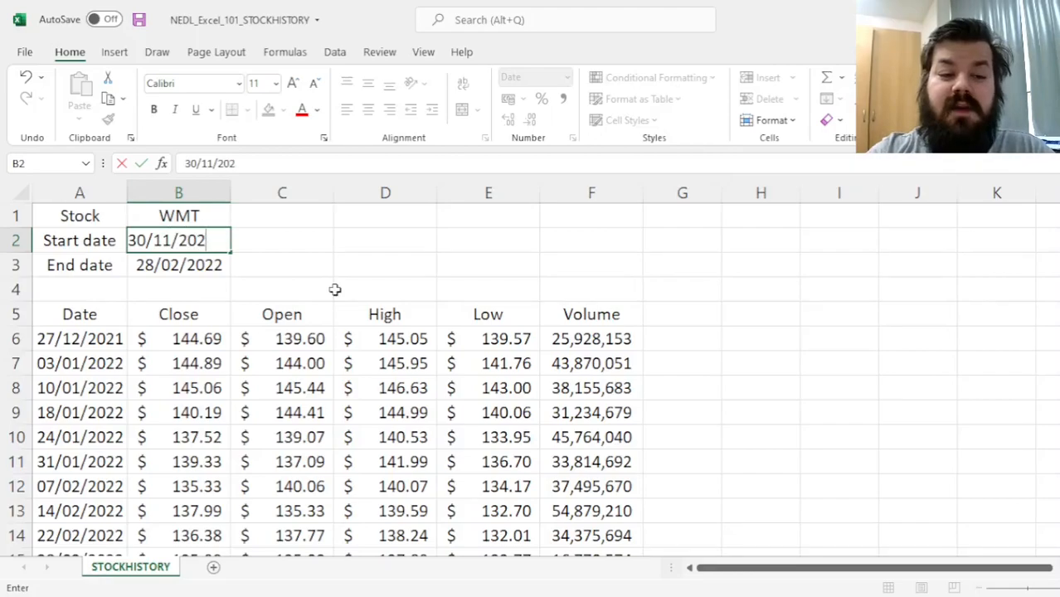